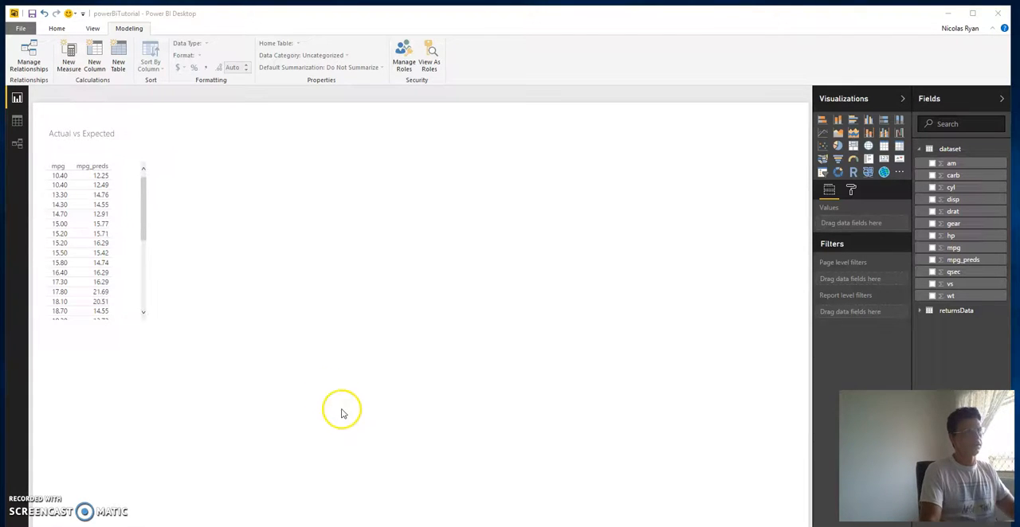
mouse_move(624, 209)
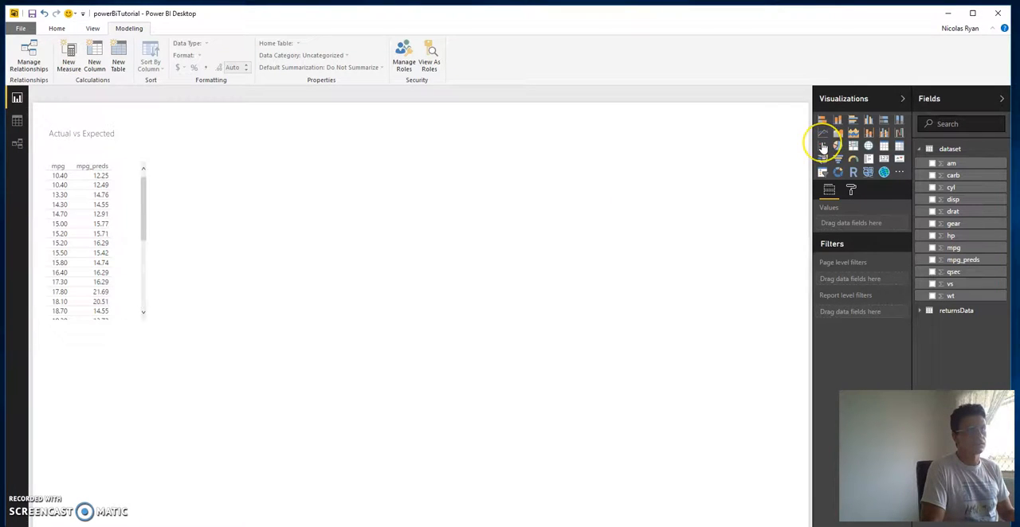
Add a scatter chart beside the table and give it the mpg field.
left_click(822, 145)
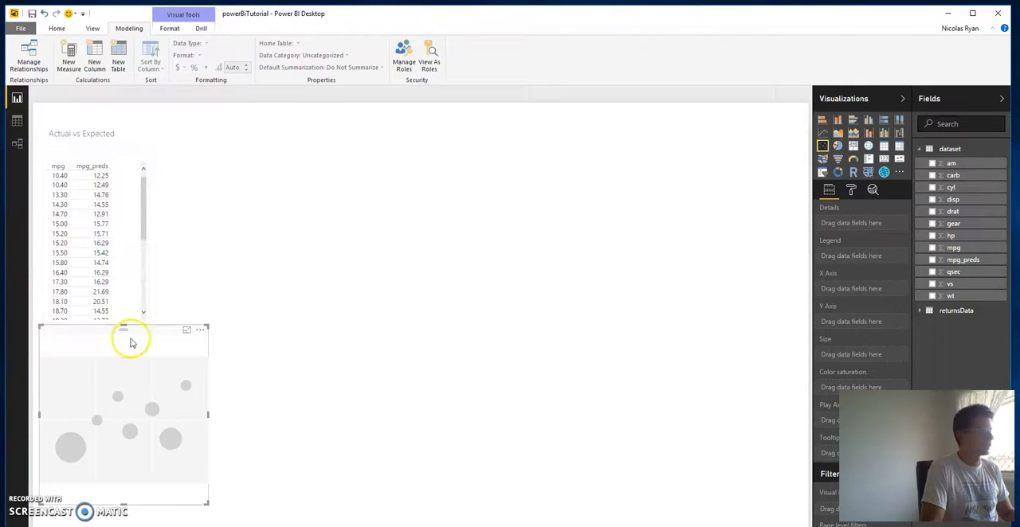
left_click_drag(125, 328, 319, 196)
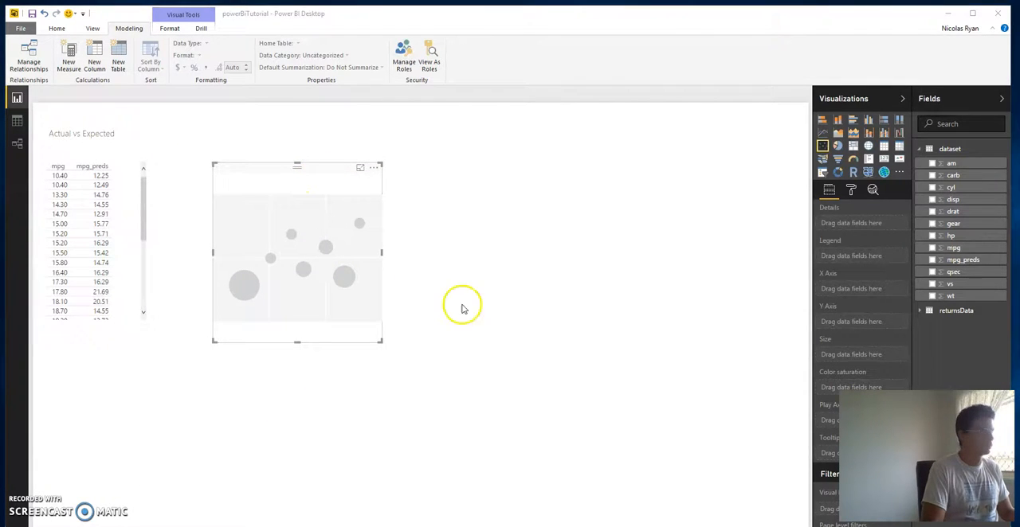
mouse_move(602, 221)
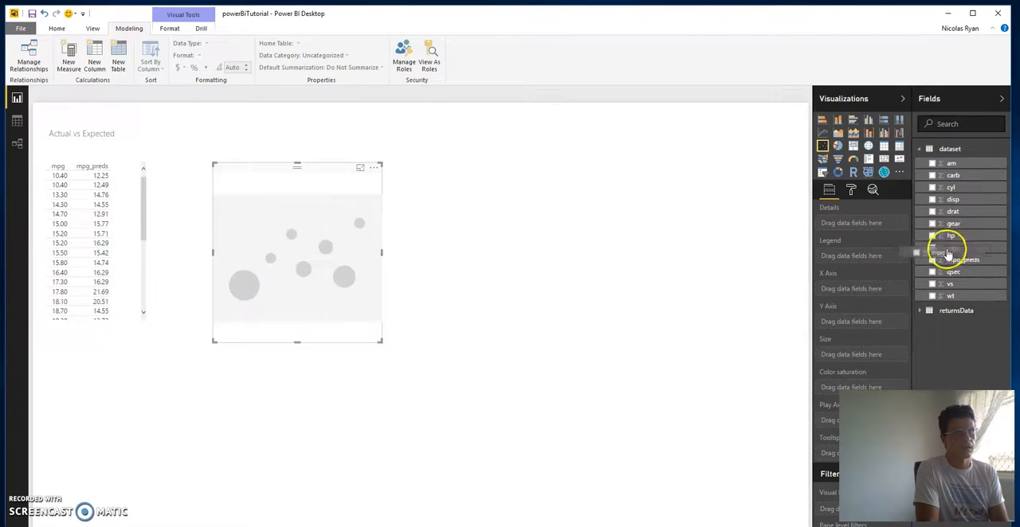
left_click(931, 247)
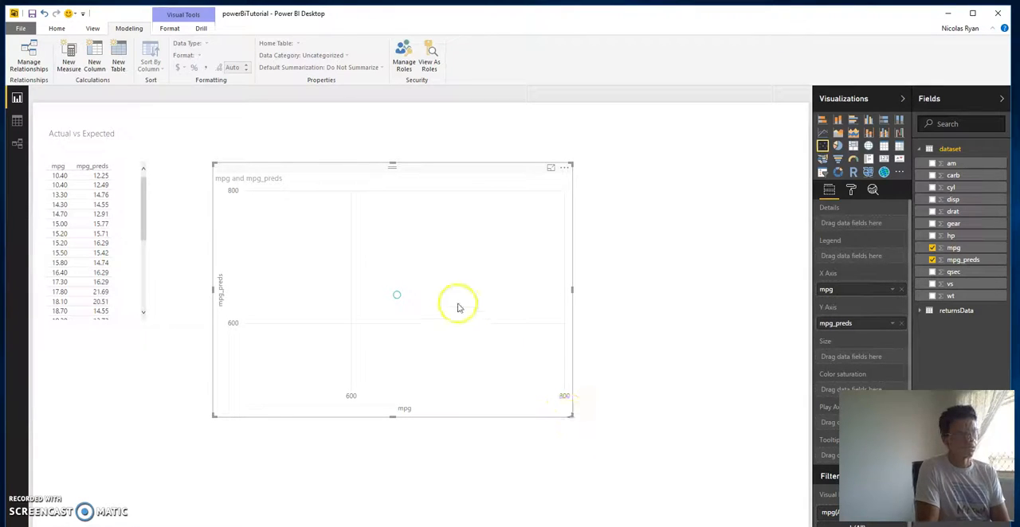
mouse_move(395, 301)
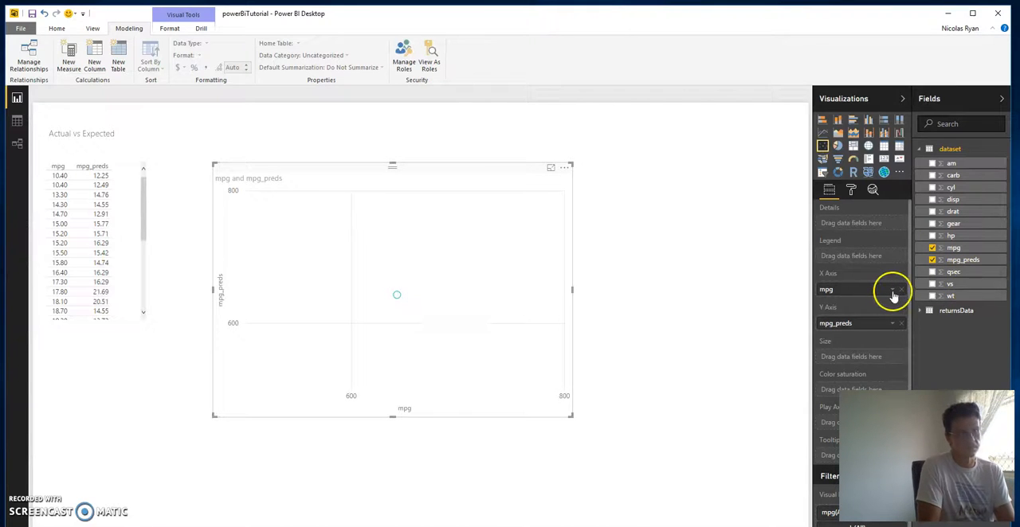
Set the mpg field's default summarization to Do Not Summarize via the Modeling ribbon.
left_click(892, 290)
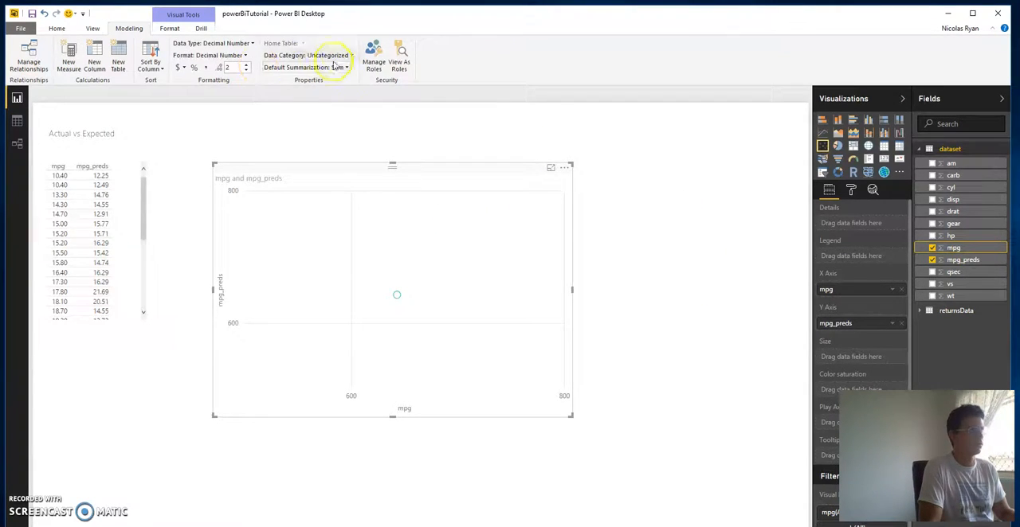
left_click(344, 67)
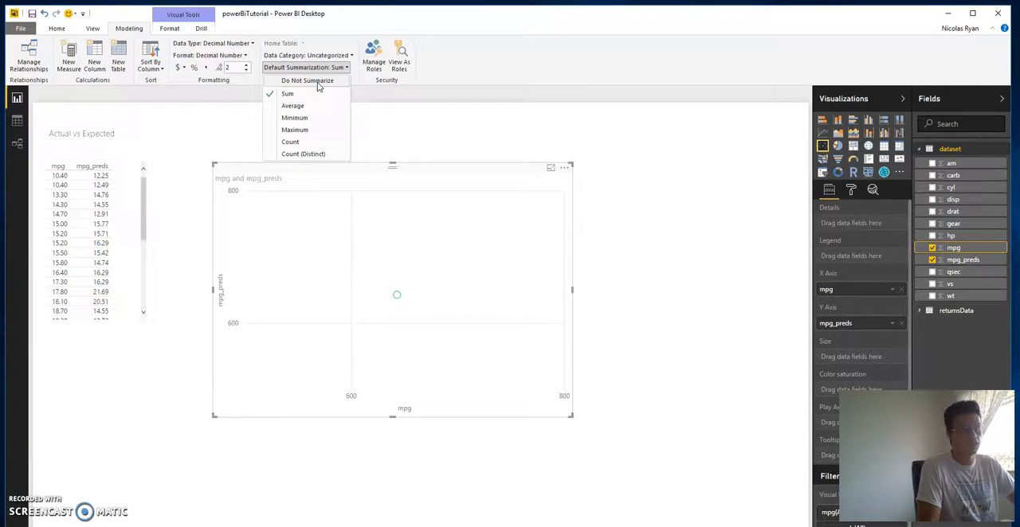
left_click(306, 79)
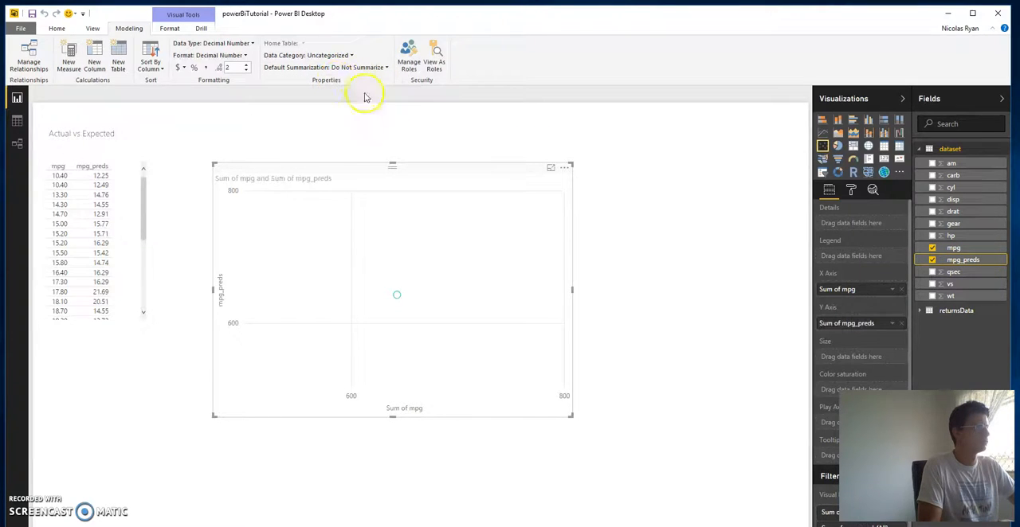
mouse_move(687, 269)
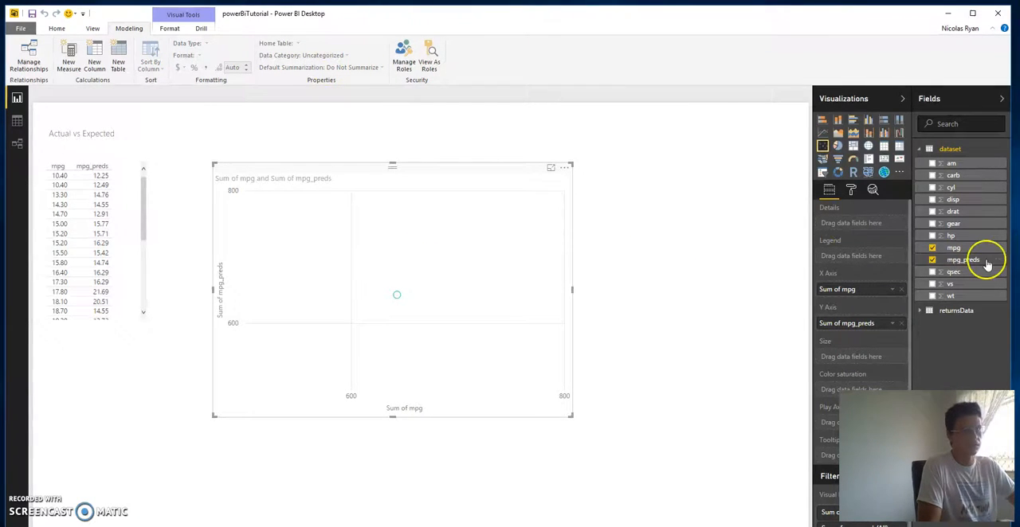
left_click(352, 54)
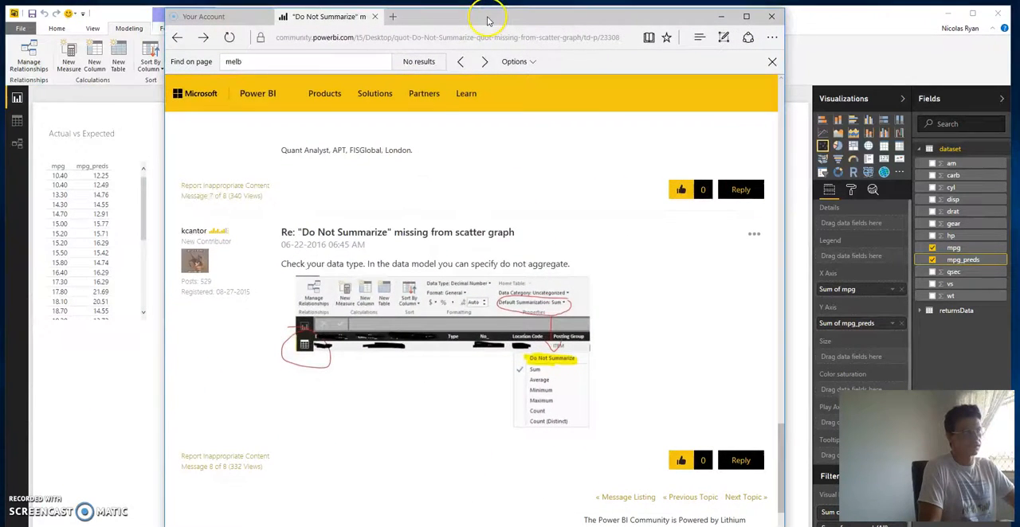
scroll("down", 3)
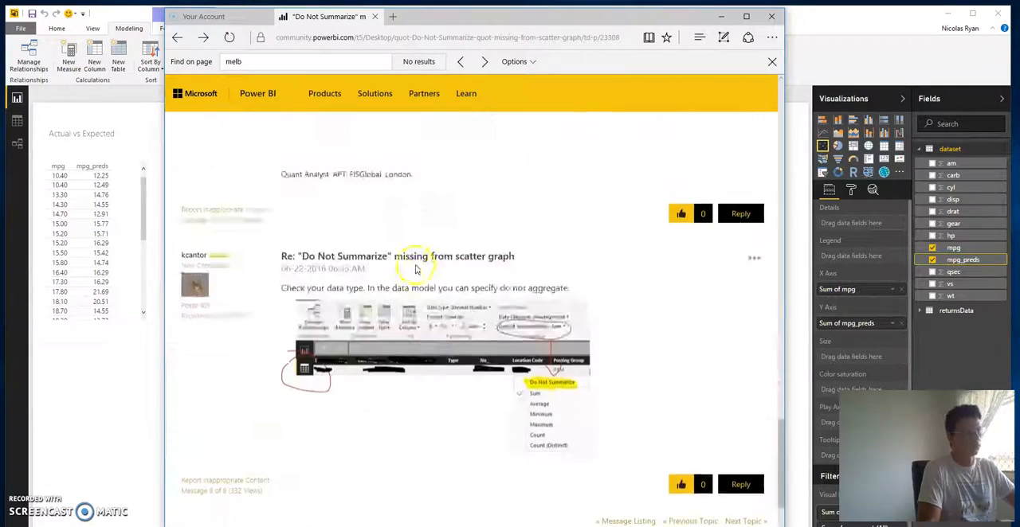
scroll("down", 3)
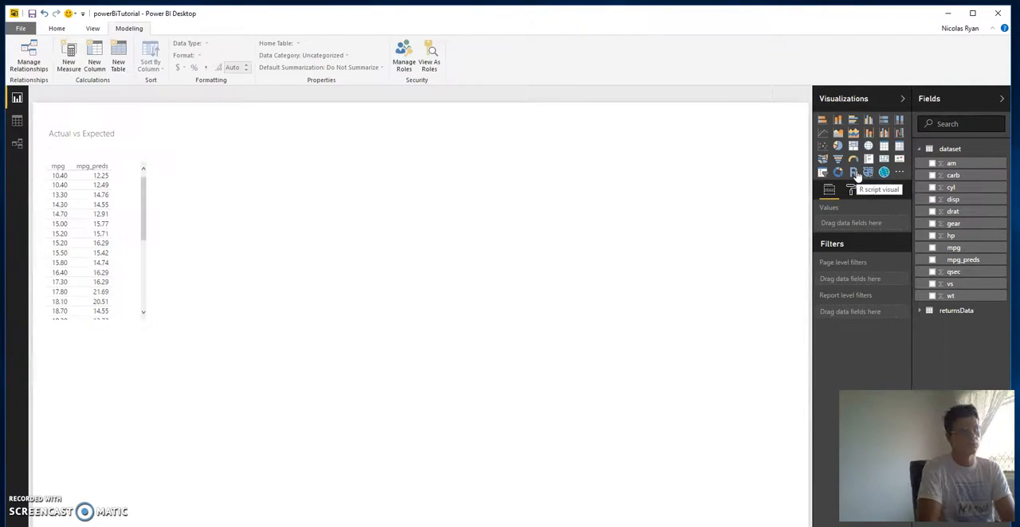
Add an R script visual fed by mpg and mpg_preds and widen it to the right.
left_click(852, 172)
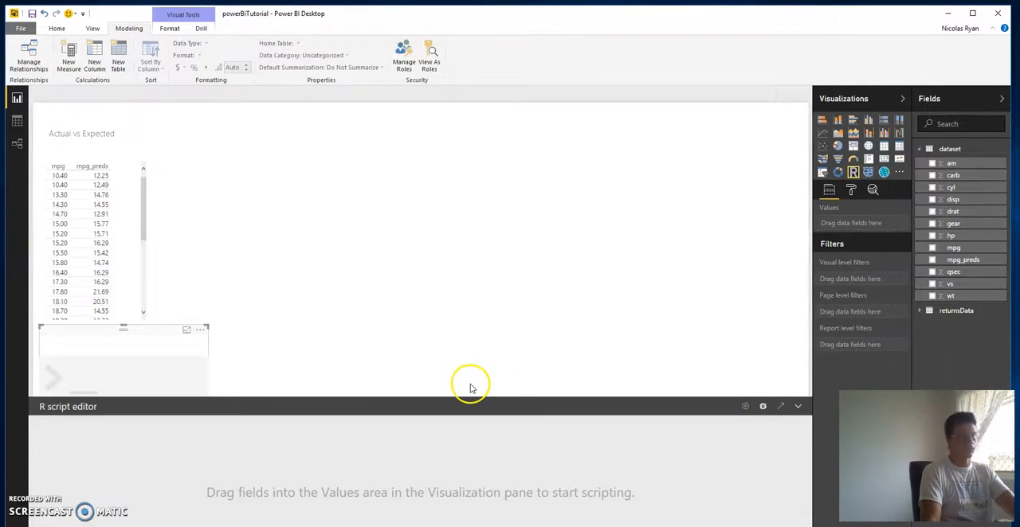
mouse_move(488, 503)
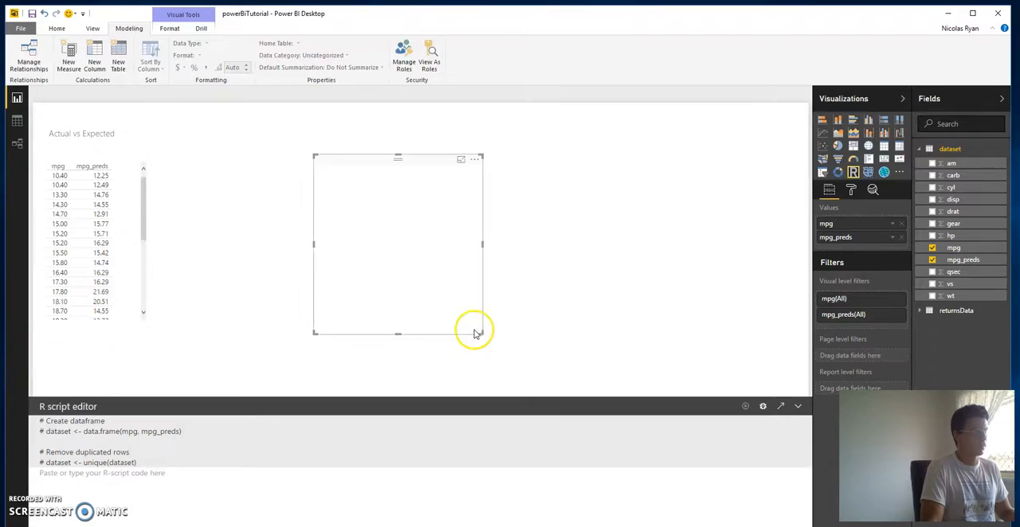
left_click_drag(481, 333, 573, 347)
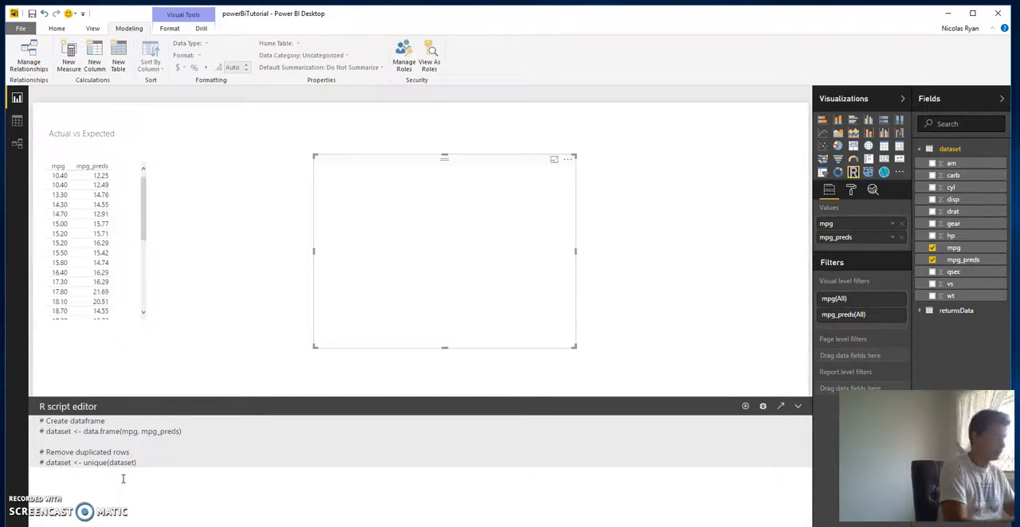
Write with(dataset, plot(mpg, mpg_preds)) followed by an abline call in the R script editor.
type("with(dataset, p")
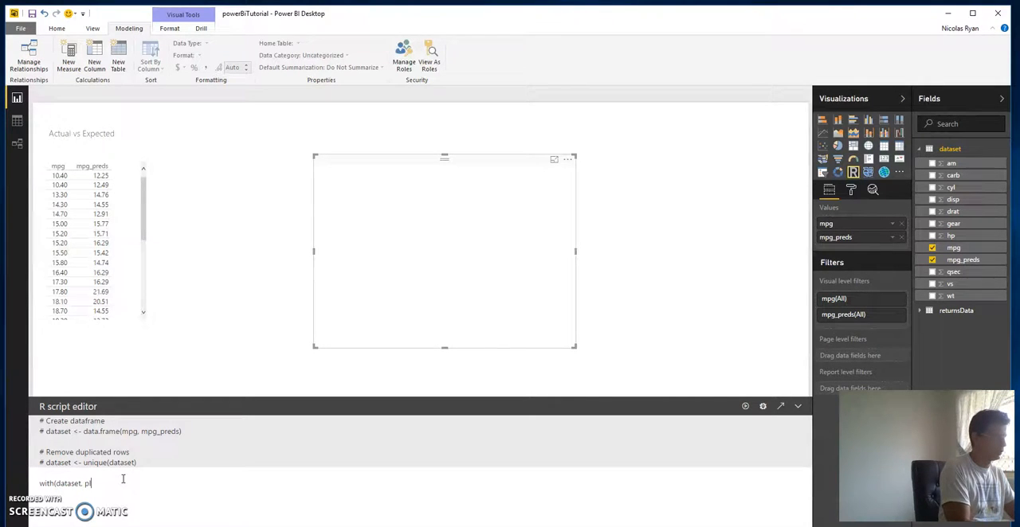
type("lot(")
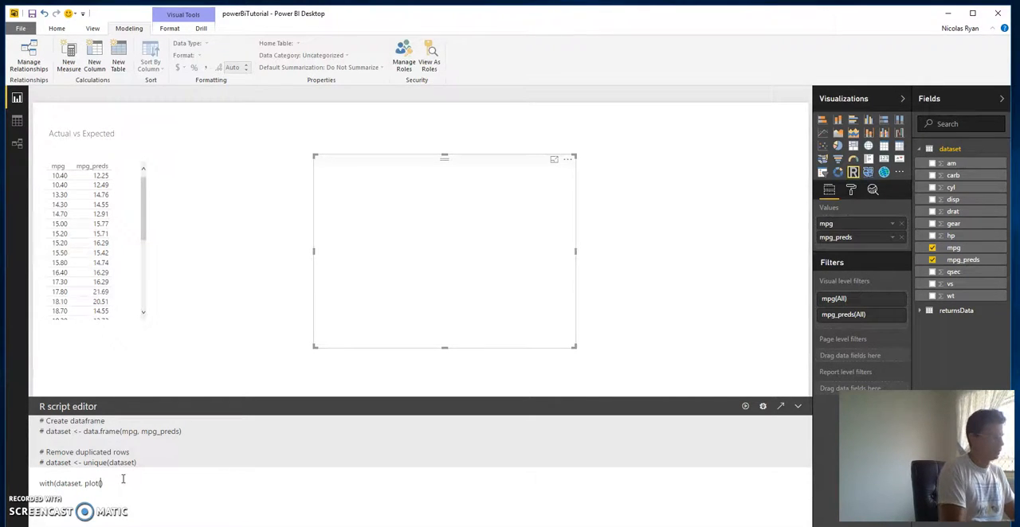
type("mpg,")
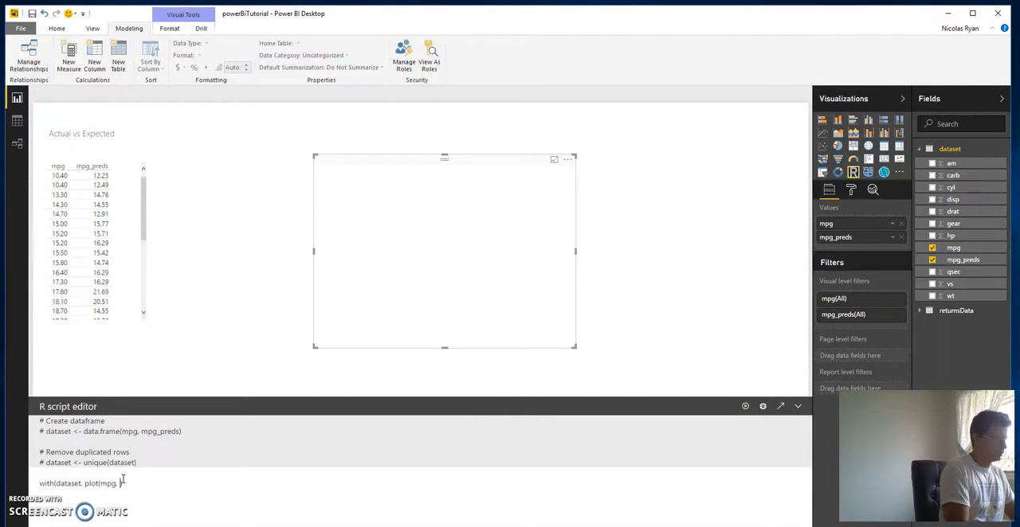
type("mpg)")
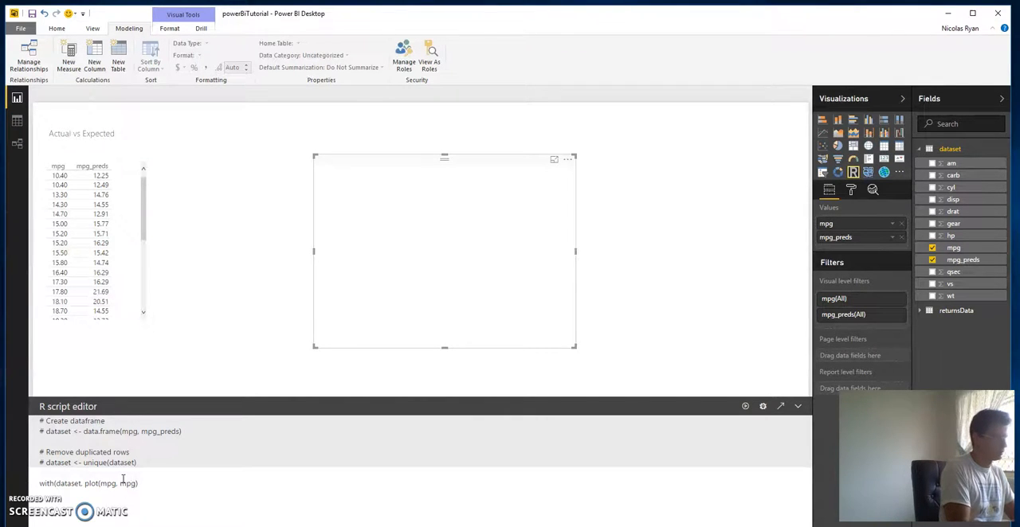
type(")")
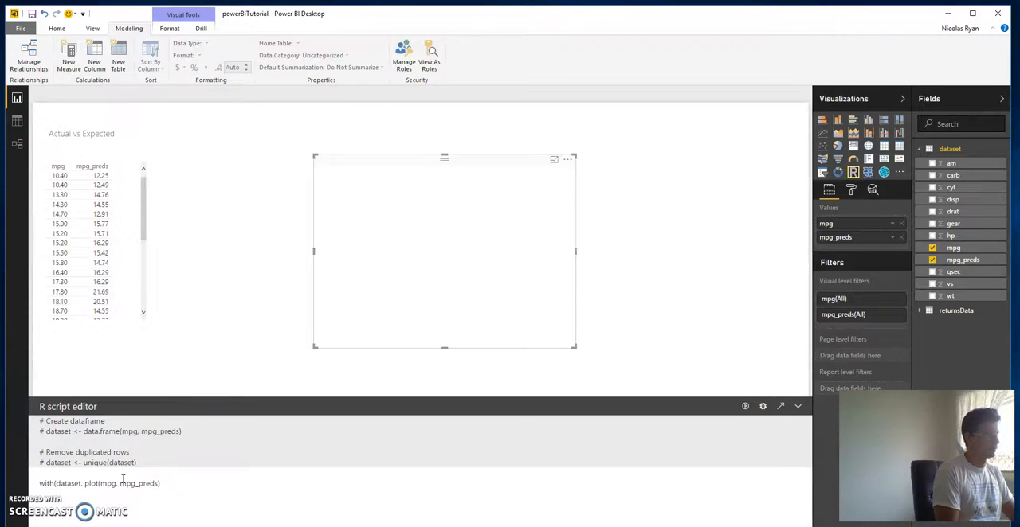
type(")")
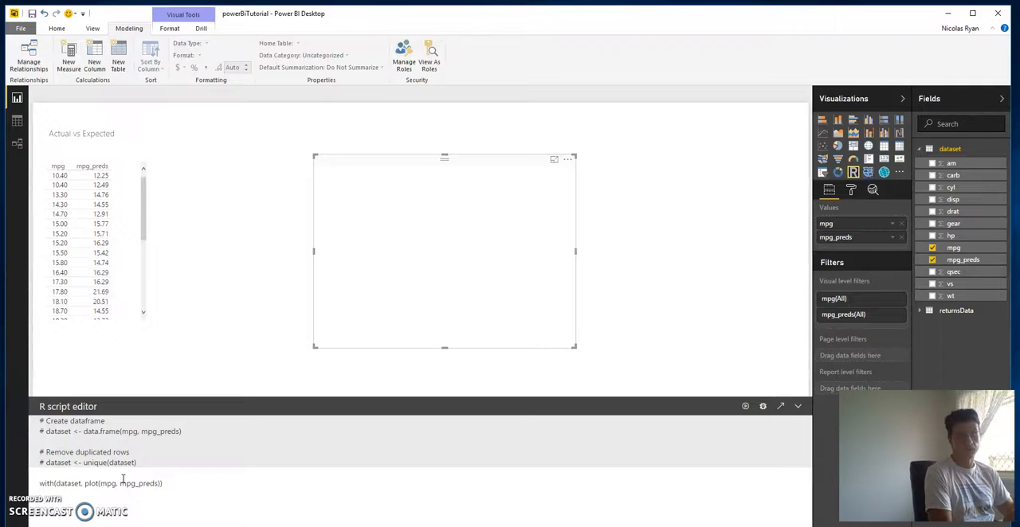
type("abline(0, 1)")
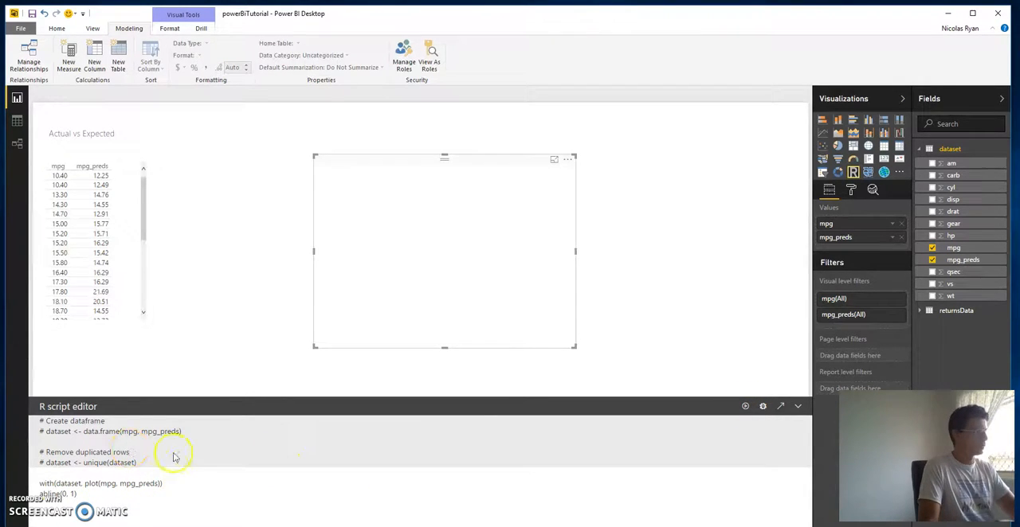
mouse_move(198, 468)
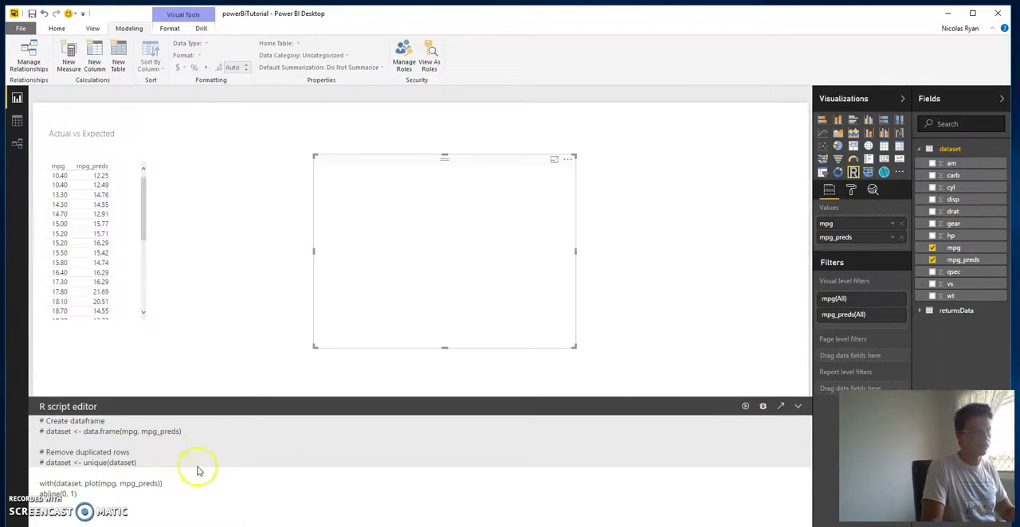
mouse_move(746, 407)
type(", main = ")
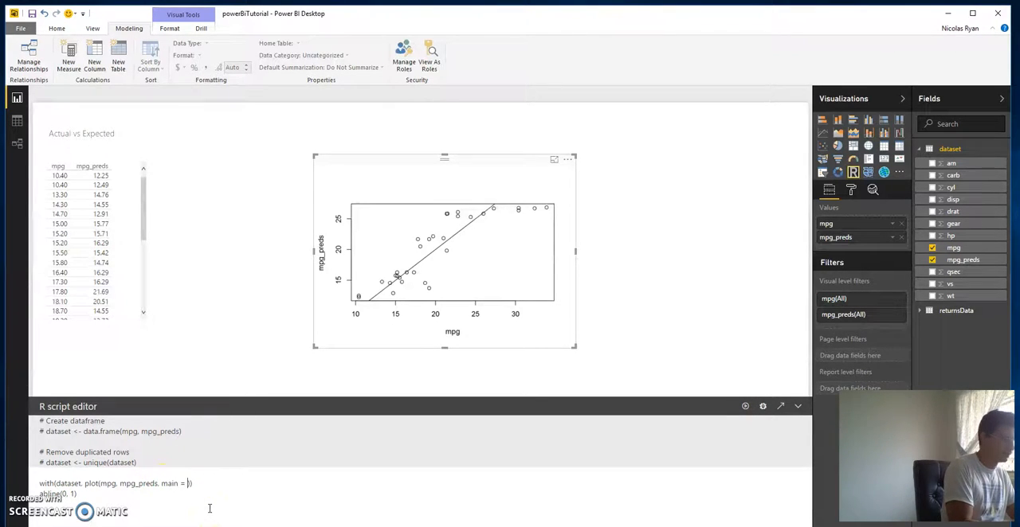
Add main = 'my title' to the plot and run the script to render the scatter with diagonal line.
type("my title\"")
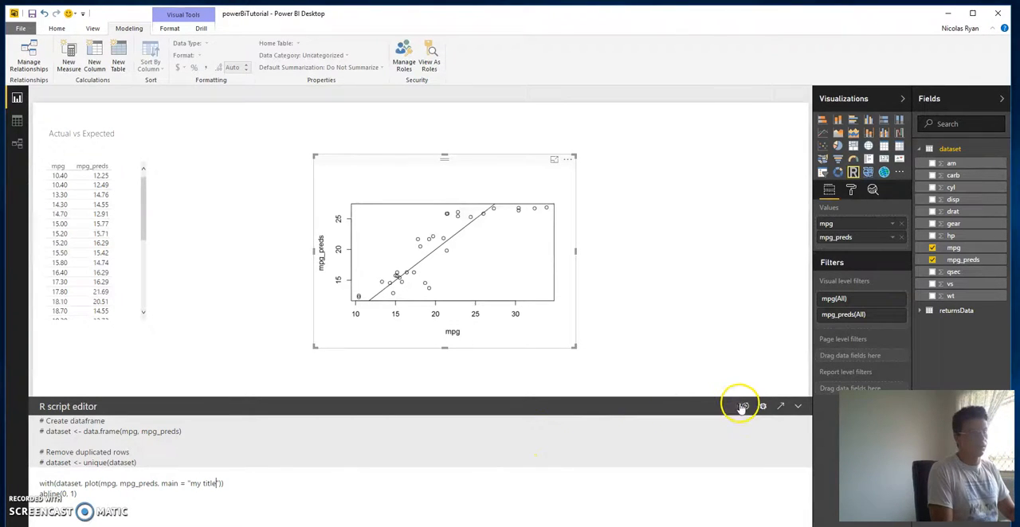
left_click(743, 406)
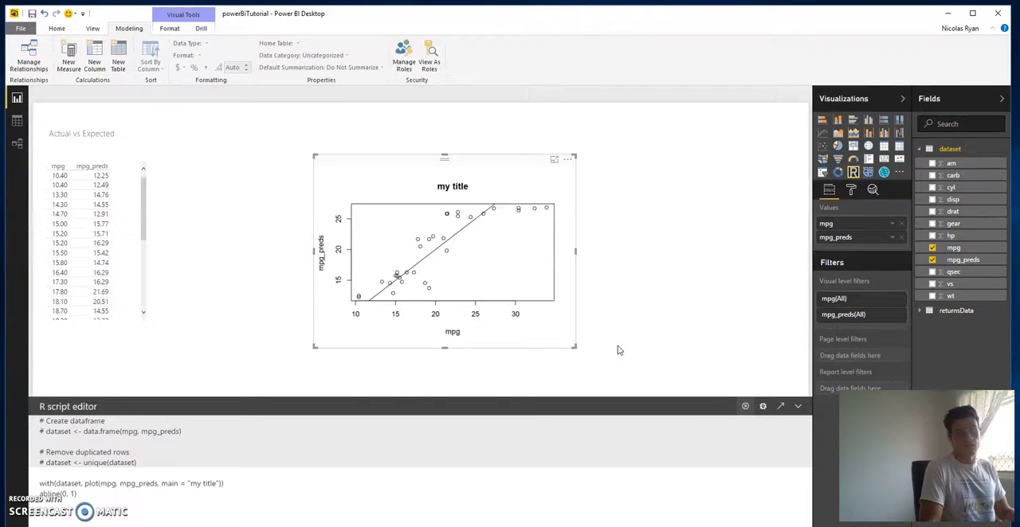
mouse_move(573, 359)
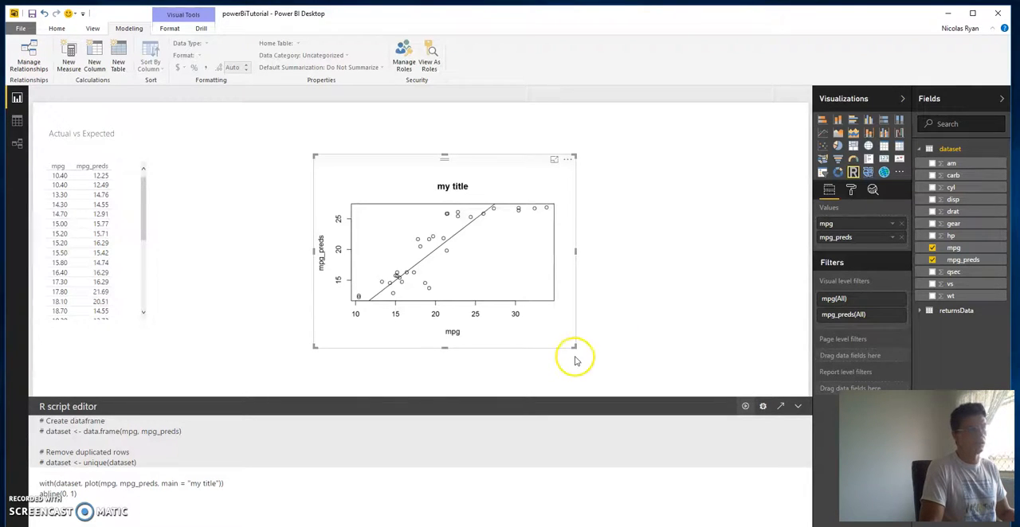
mouse_move(201, 360)
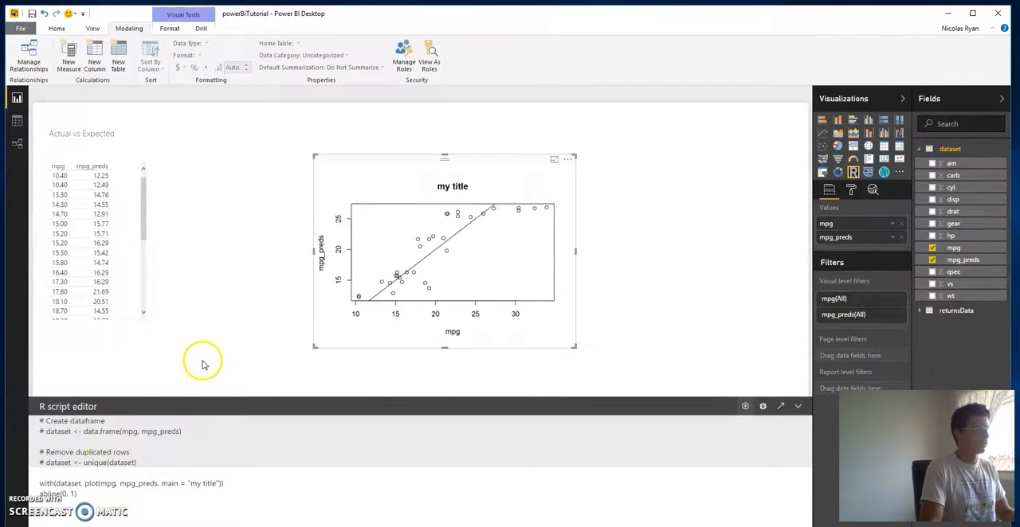